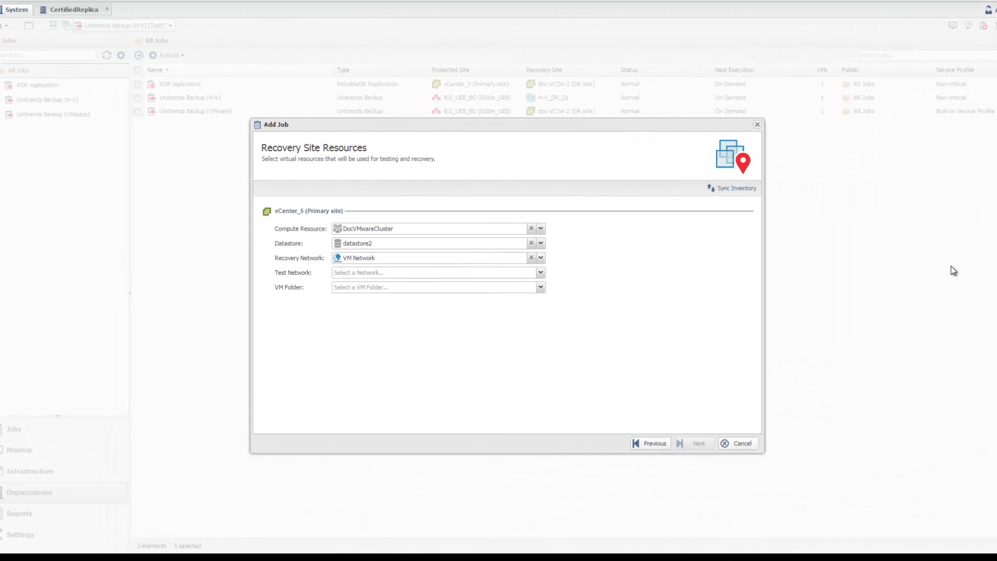
mouse_move(403, 218)
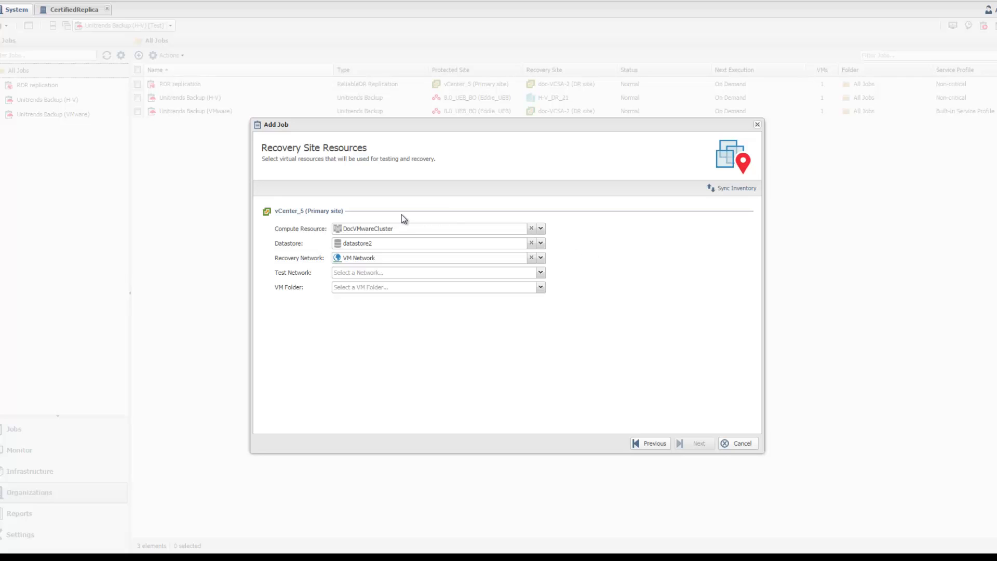
mouse_move(481, 276)
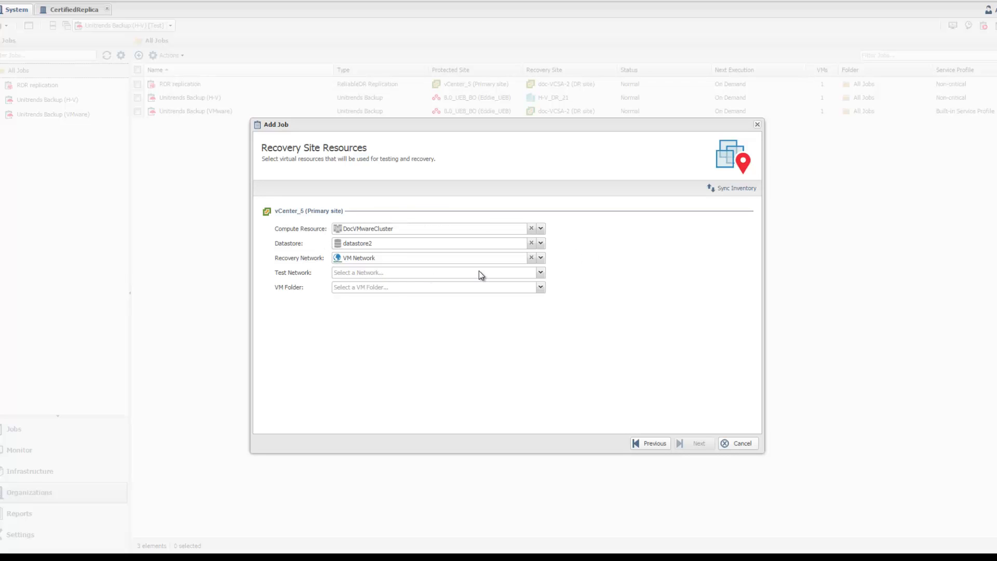
Expand the Test Network dropdown to list the networks available for the recovery site.
left_click(540, 272)
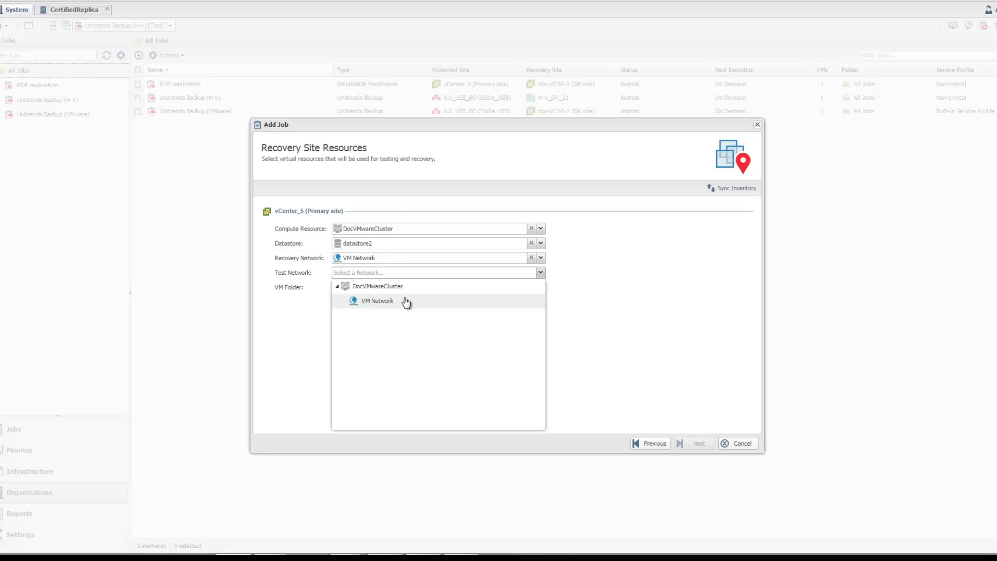
mouse_move(401, 302)
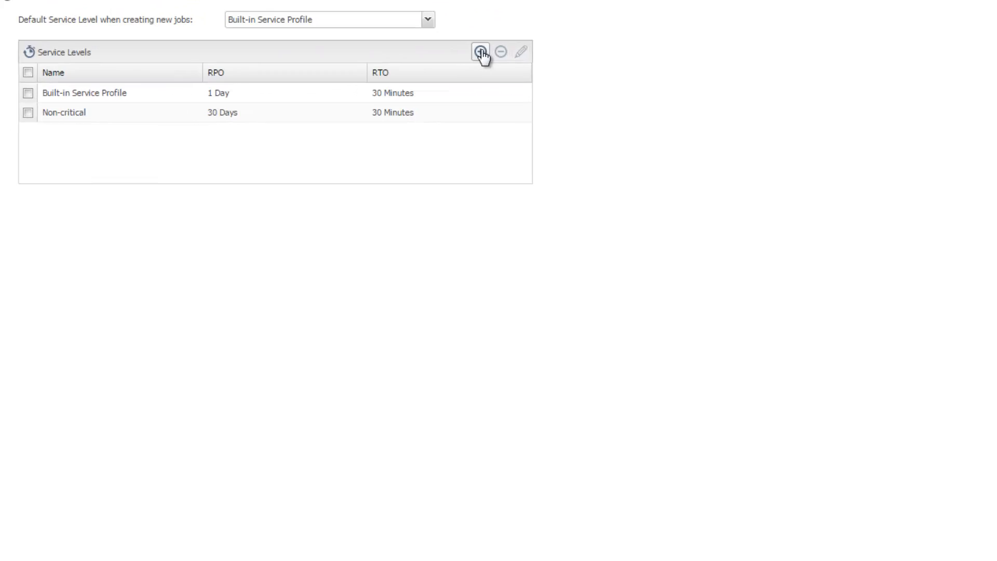
Begin adding a new service level alongside Built-in Service Profile and Non-critical.
left_click(480, 52)
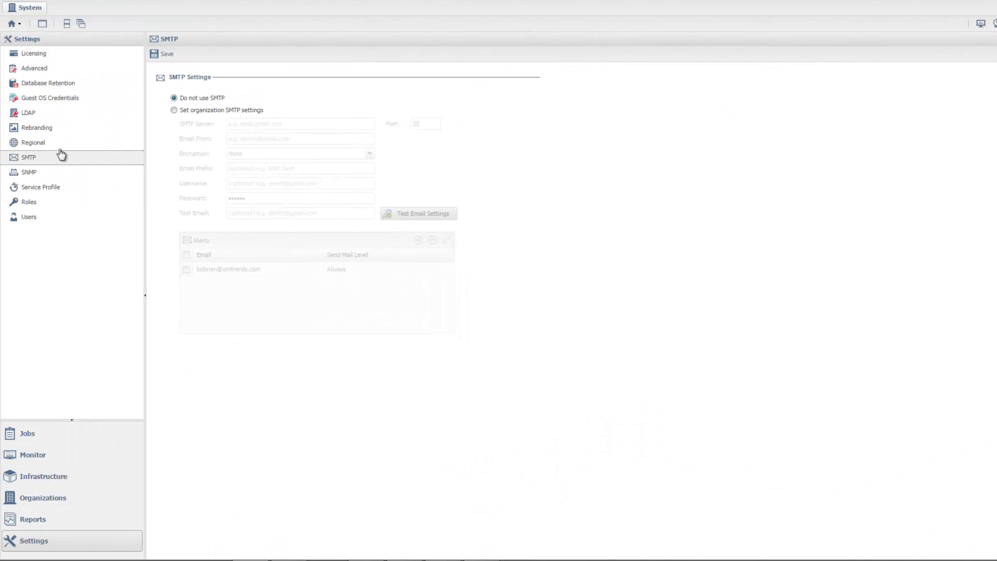
View the SMTP and SNMP notification settings, then move on to Guest OS Credentials.
left_click(27, 172)
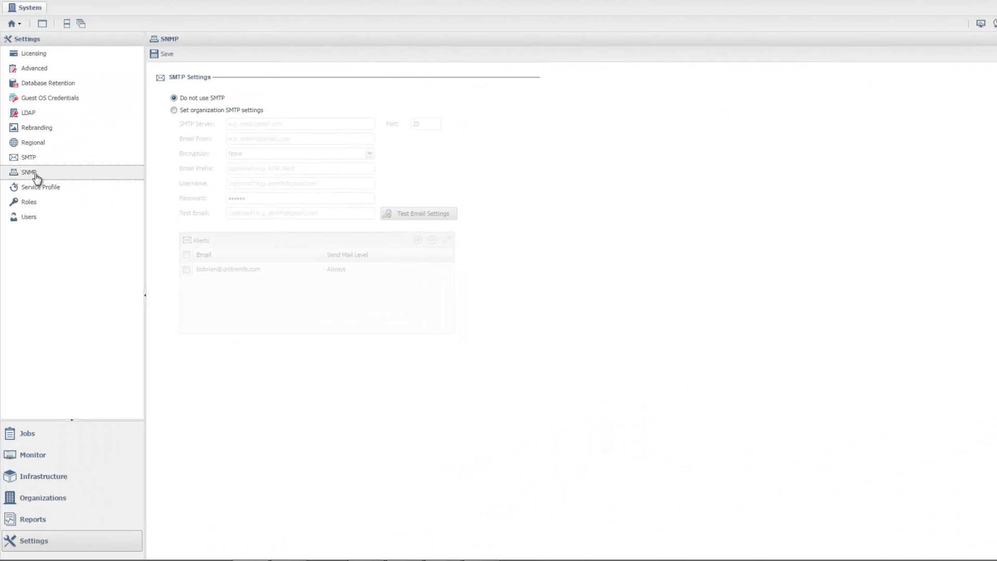
left_click(27, 172)
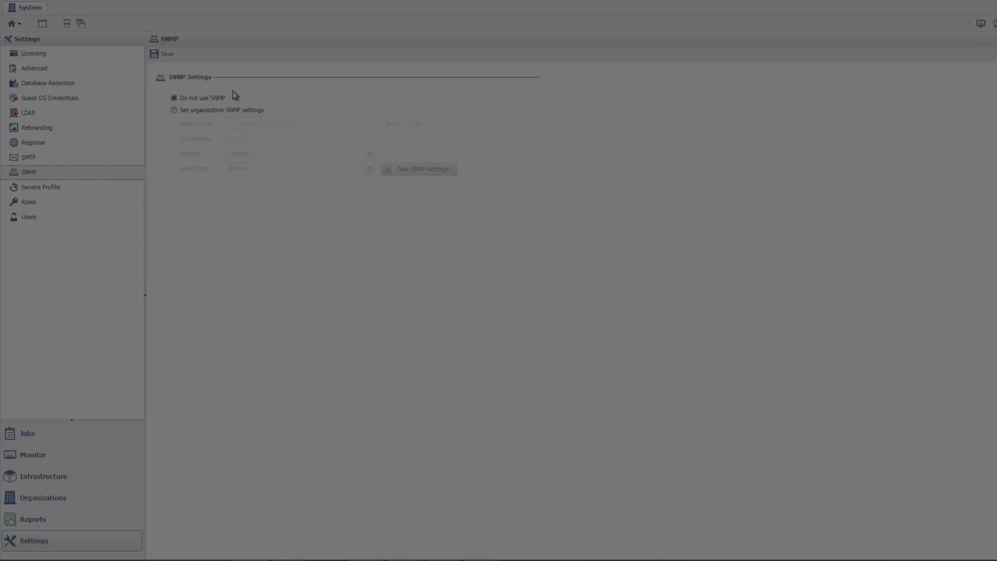
left_click(51, 97)
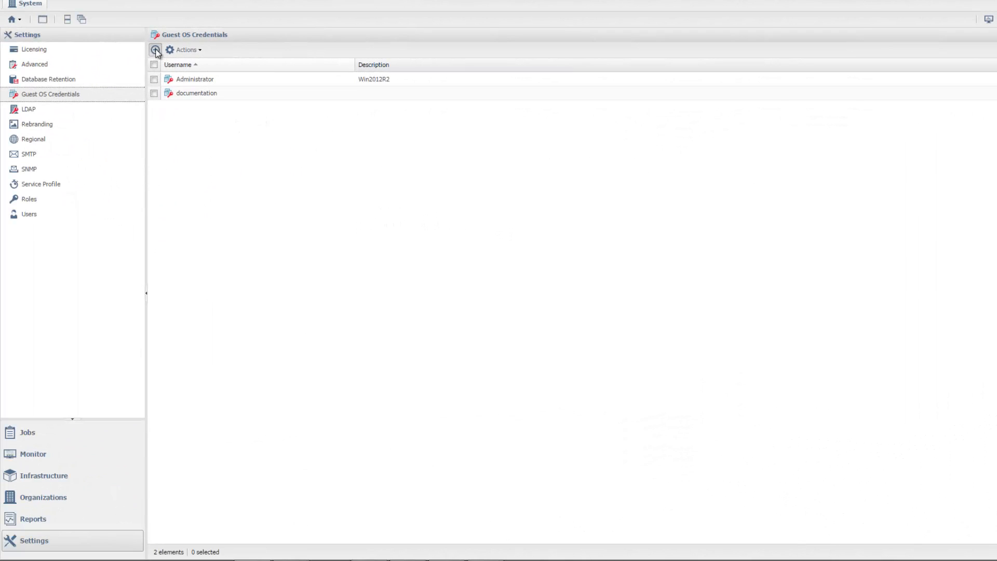
Begin adding a new guest OS credential to the stored credentials list.
left_click(155, 50)
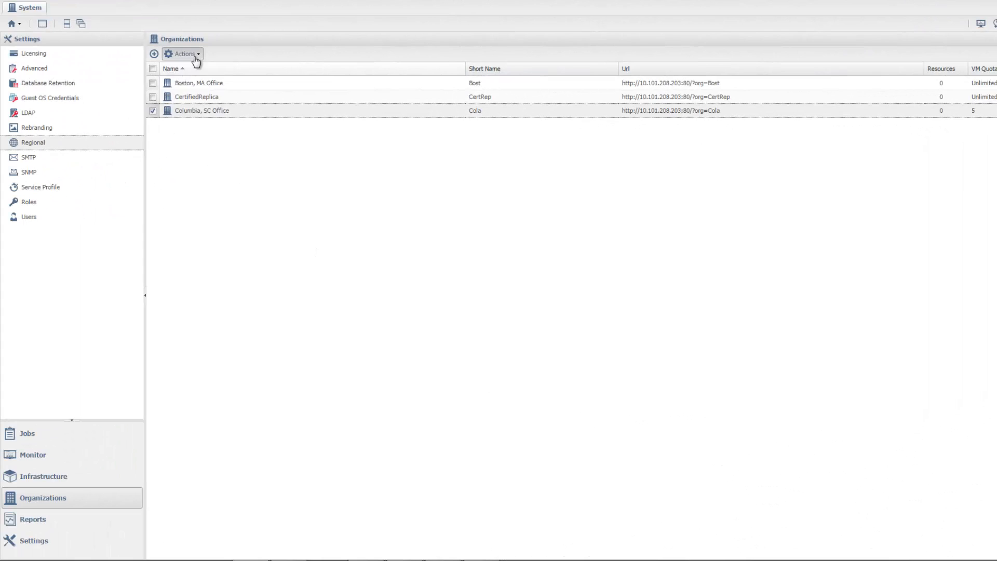
Edit Columbia, SC Office and start adding a VMware vSphere virtual resource to it.
left_click(183, 54)
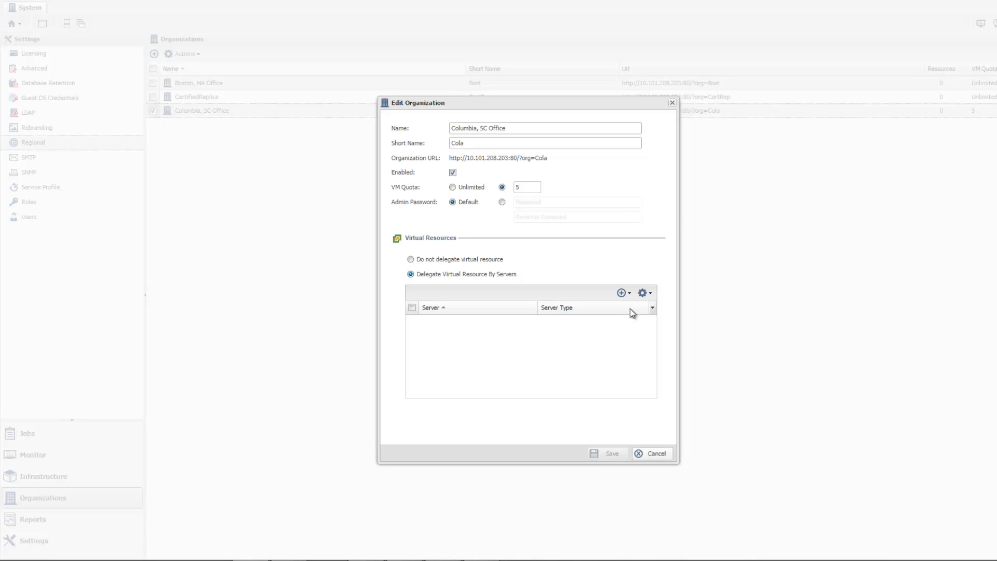
left_click(619, 293)
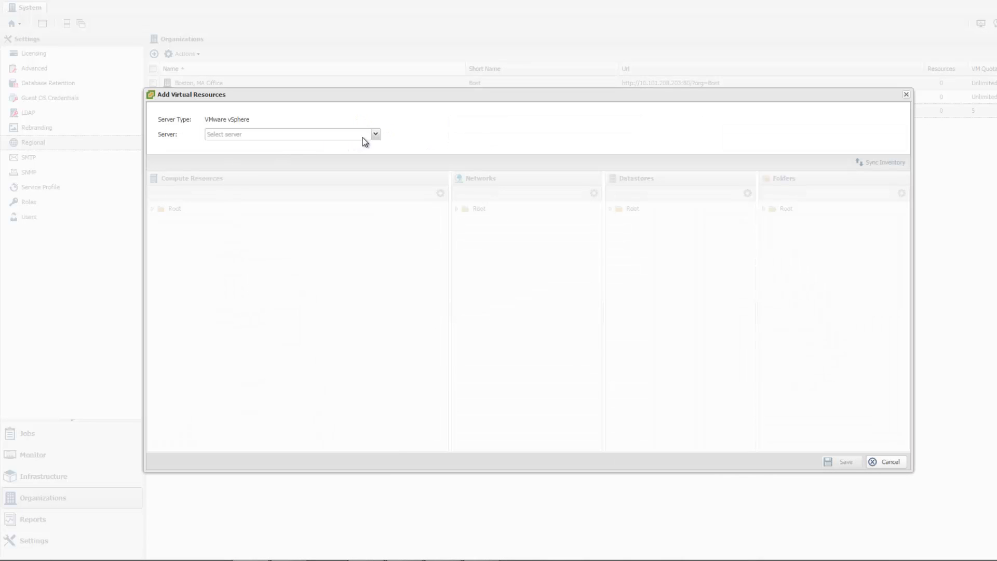